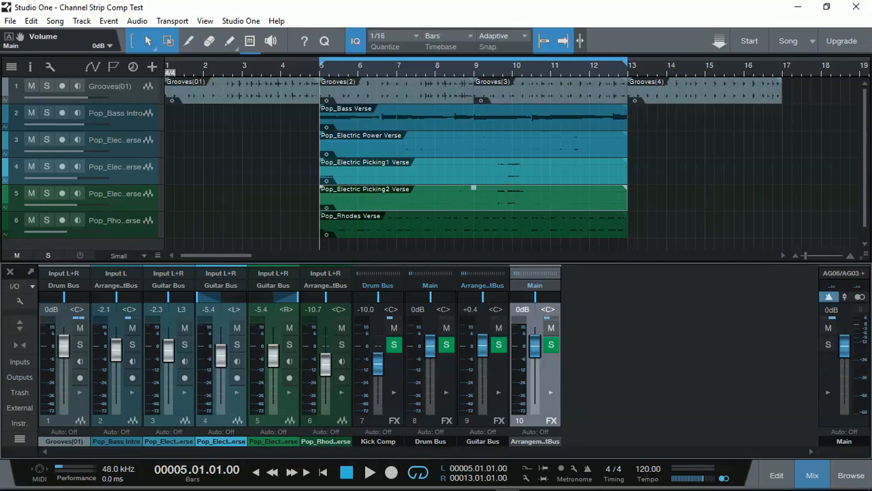
{"action": "mouse_move", "coordinate": [431, 334]}
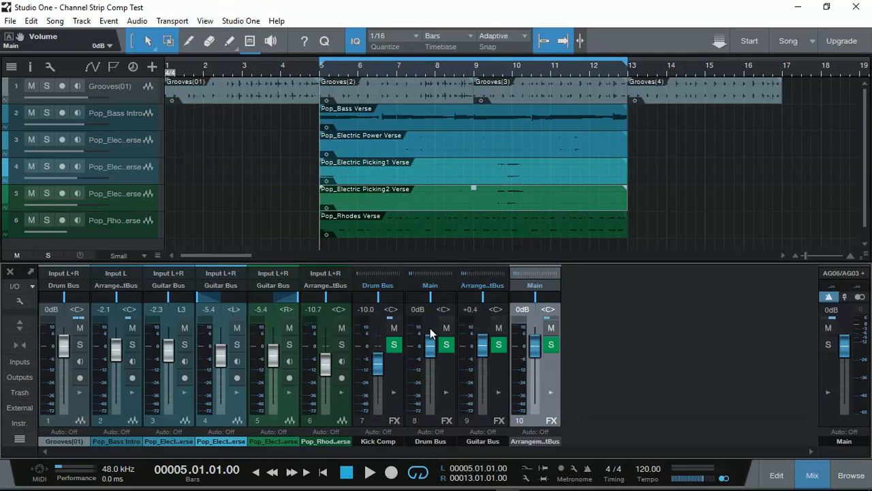
Step: Play the full drum mix twice from bar 5 to hear it with the inserts and send shown
{"action": "left_click", "coordinate": [370, 472]}
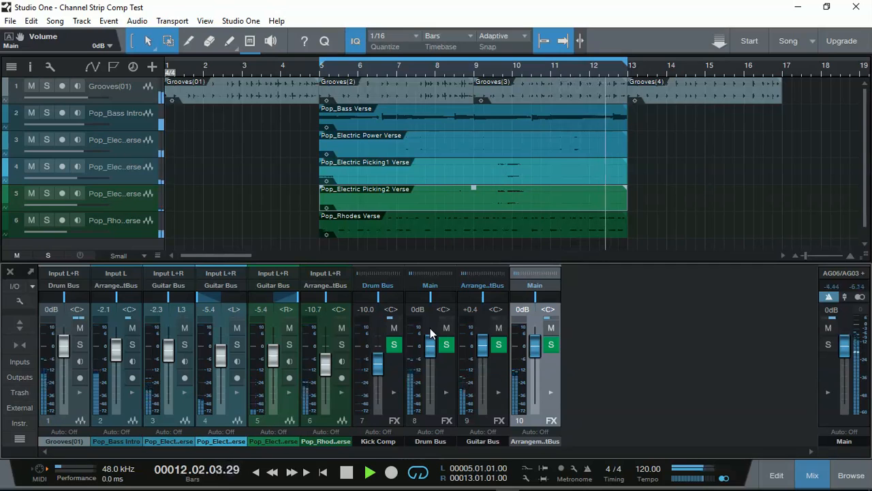
{"action": "left_click", "coordinate": [346, 471]}
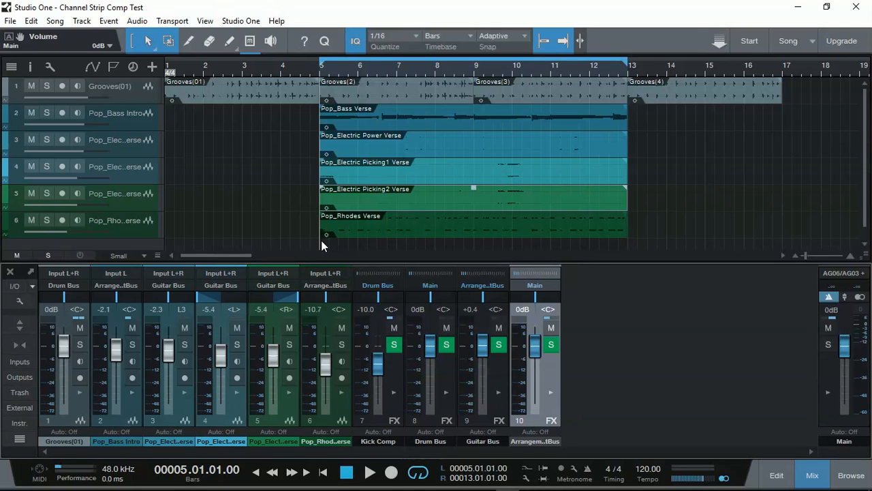
{"action": "mouse_move", "coordinate": [373, 250]}
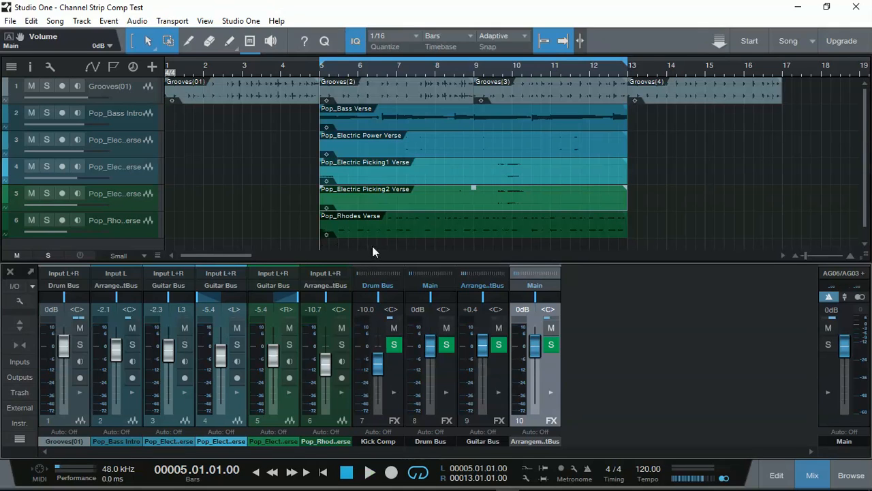
{"action": "left_click", "coordinate": [371, 471]}
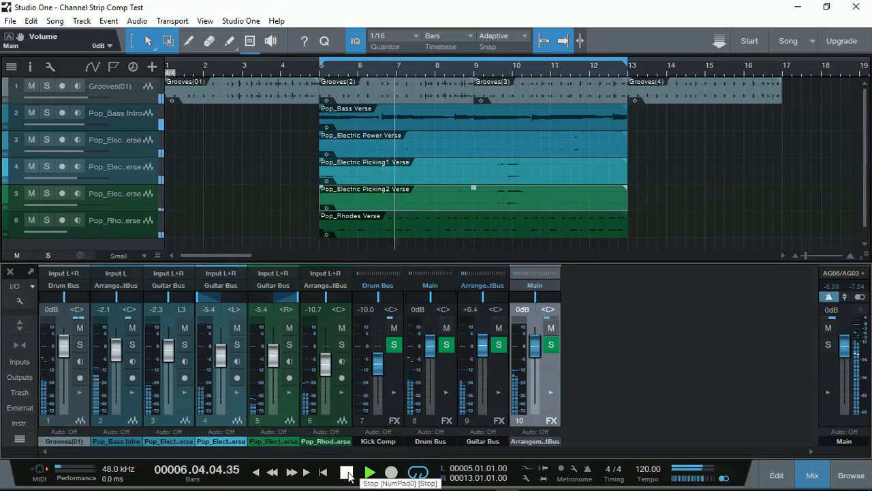
{"action": "left_click", "coordinate": [346, 472]}
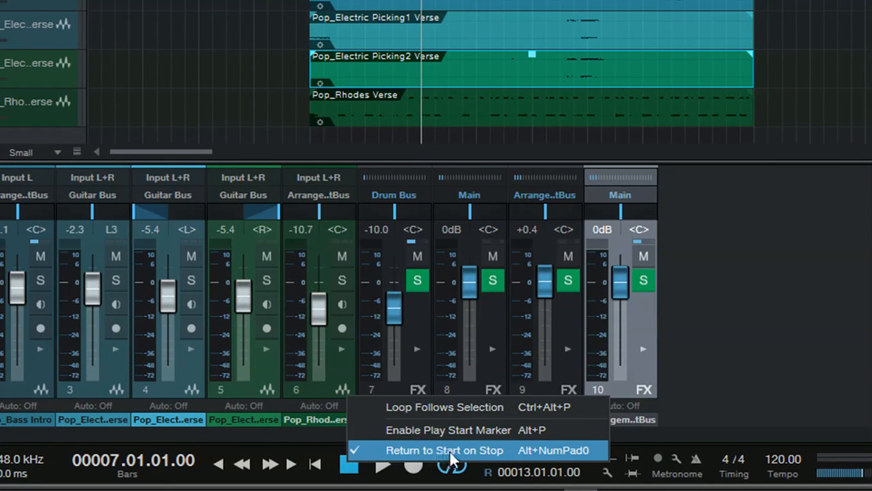
{"action": "mouse_move", "coordinate": [511, 457]}
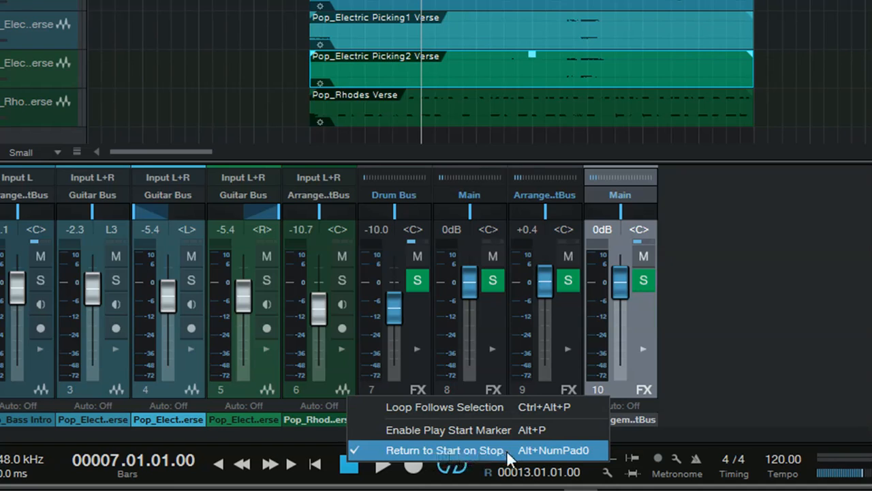
Step: Toggle the return-to-start-on-stop behaviour off and back on, confirming playback returns to bar 5
{"action": "left_click", "coordinate": [444, 450]}
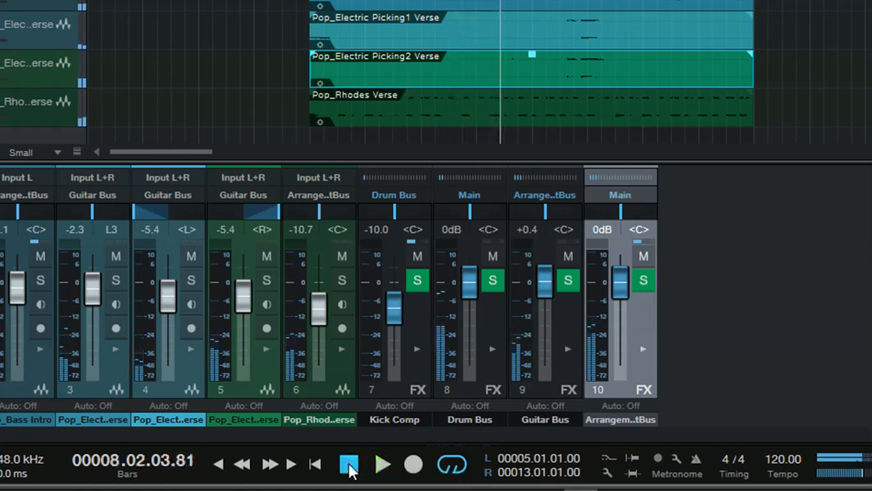
{"action": "left_click", "coordinate": [349, 463]}
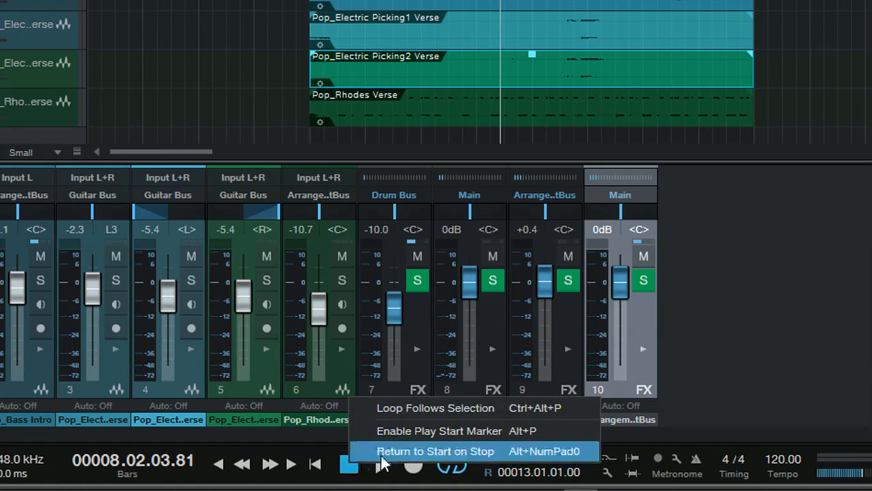
{"action": "left_click", "coordinate": [435, 450]}
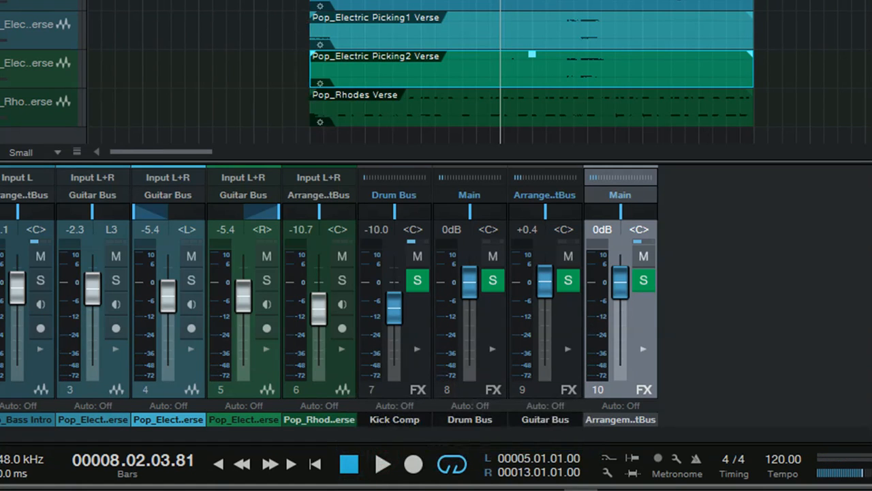
{"action": "left_click", "coordinate": [349, 463]}
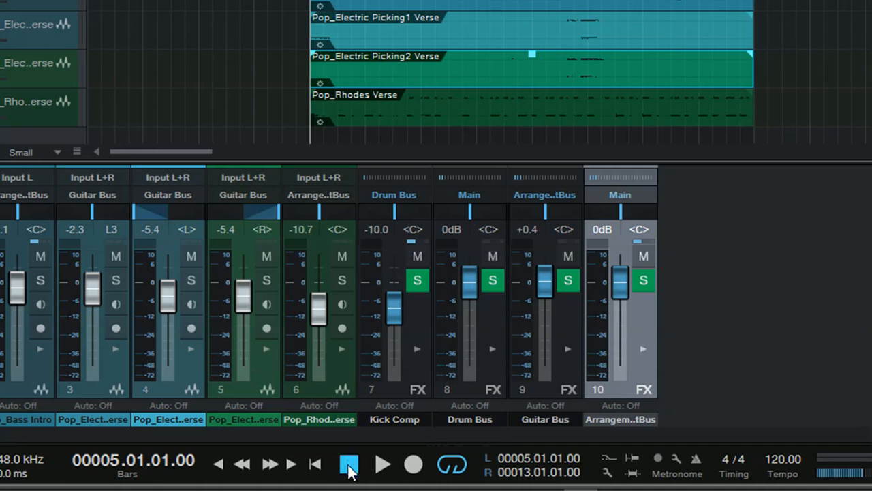
{"action": "right_click", "coordinate": [349, 463]}
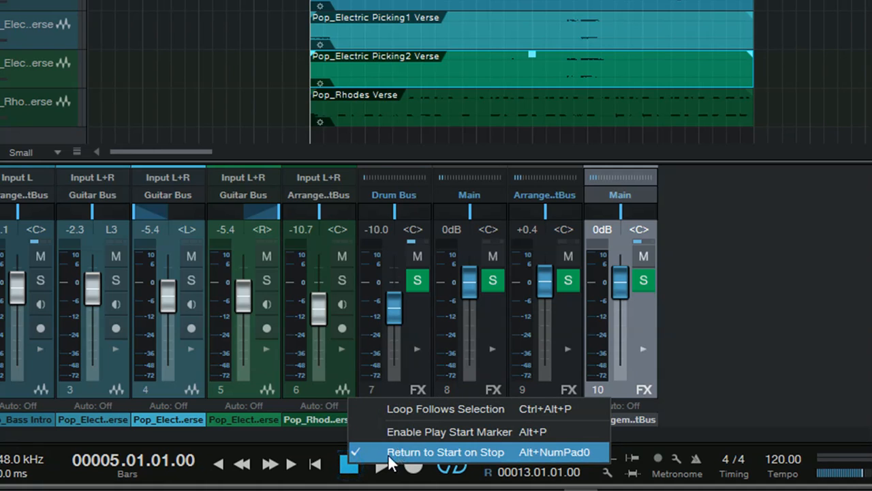
{"action": "mouse_move", "coordinate": [735, 308]}
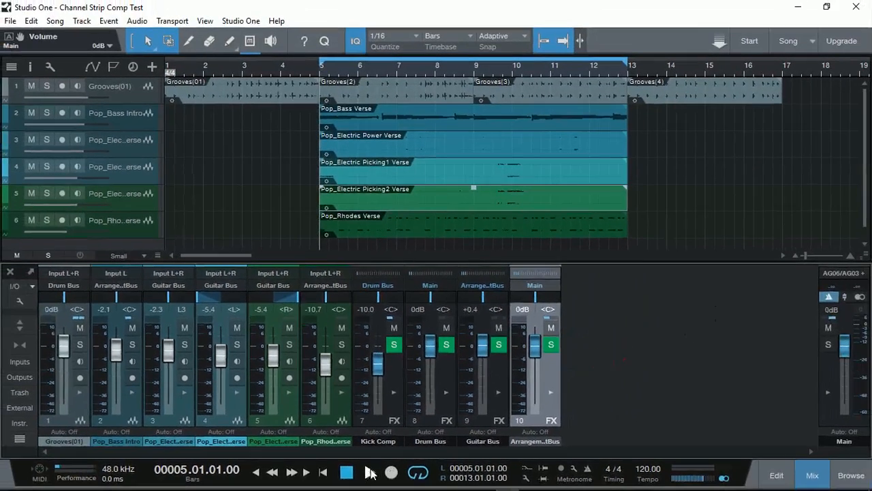
{"action": "left_click", "coordinate": [305, 471]}
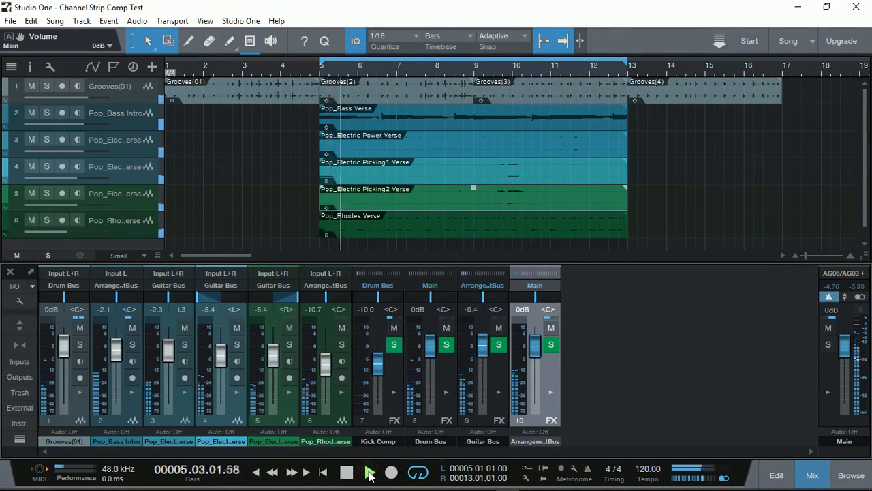
{"action": "left_click", "coordinate": [369, 471]}
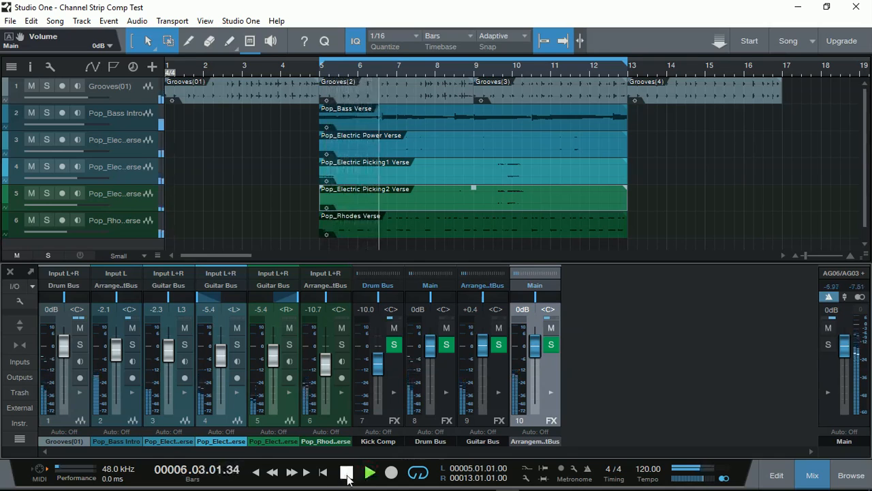
{"action": "left_click", "coordinate": [346, 471]}
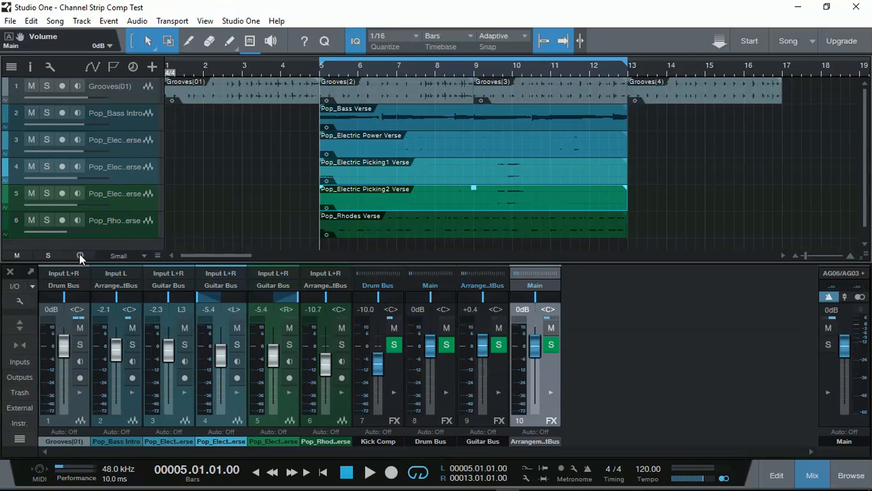
{"action": "mouse_move", "coordinate": [86, 316]}
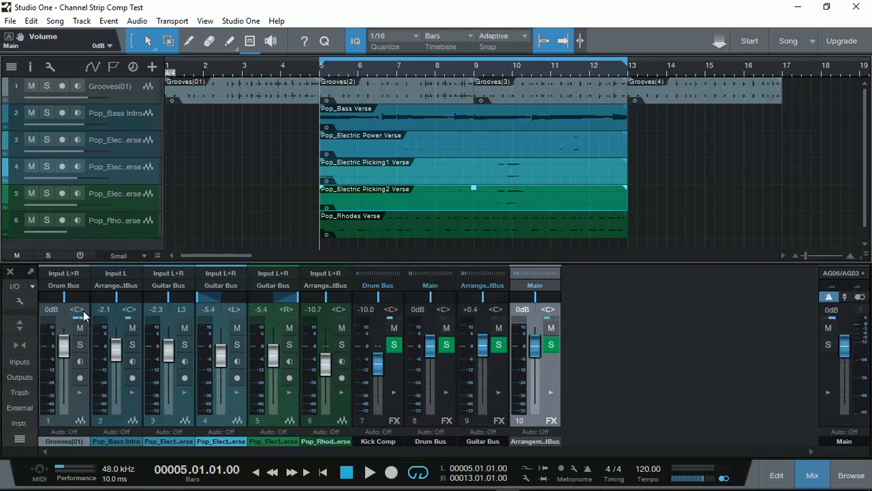
{"action": "mouse_move", "coordinate": [85, 401]}
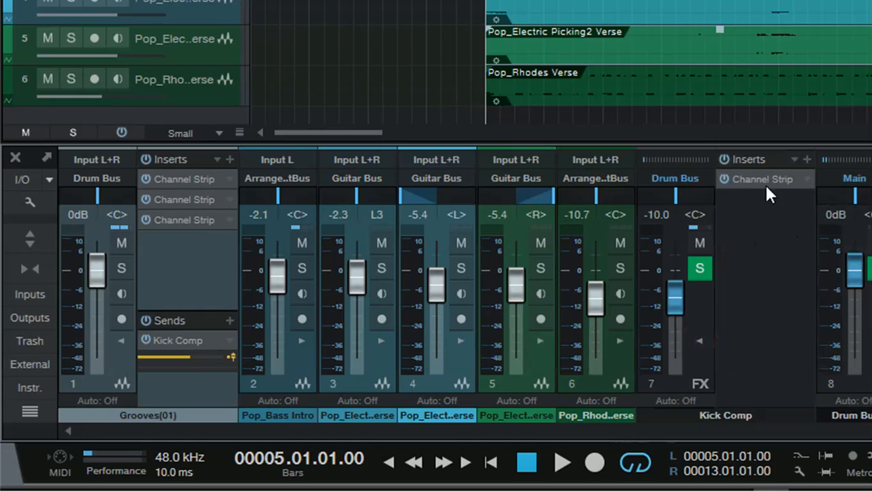
{"action": "mouse_move", "coordinate": [787, 352]}
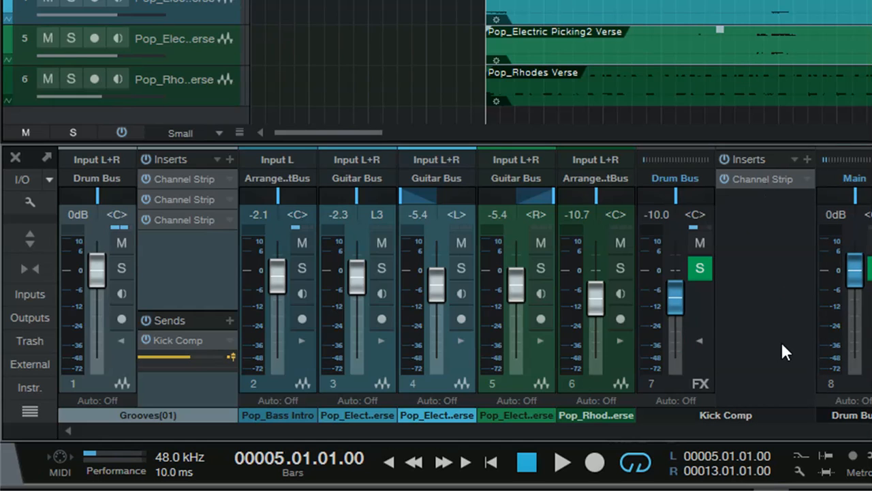
{"action": "mouse_move", "coordinate": [122, 267]}
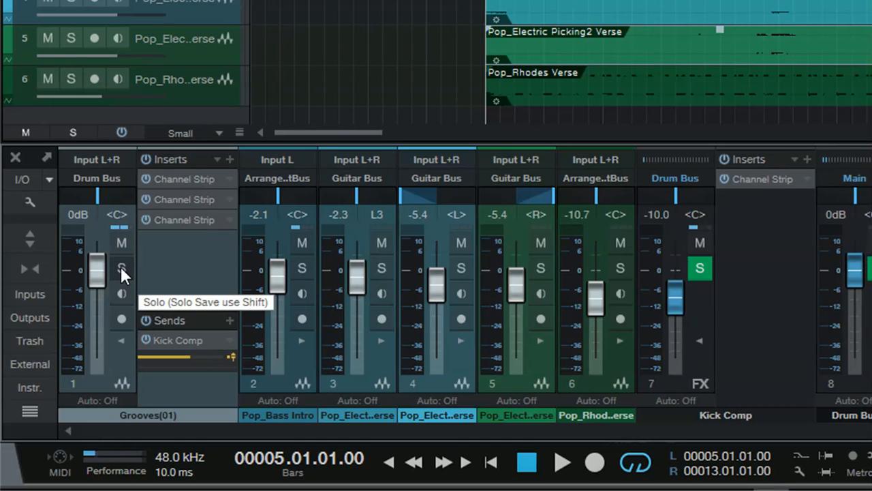
Step: Solo the Grooves drum channel and audition the soloed verse, stopping back at bar 5
{"action": "left_click", "coordinate": [122, 267]}
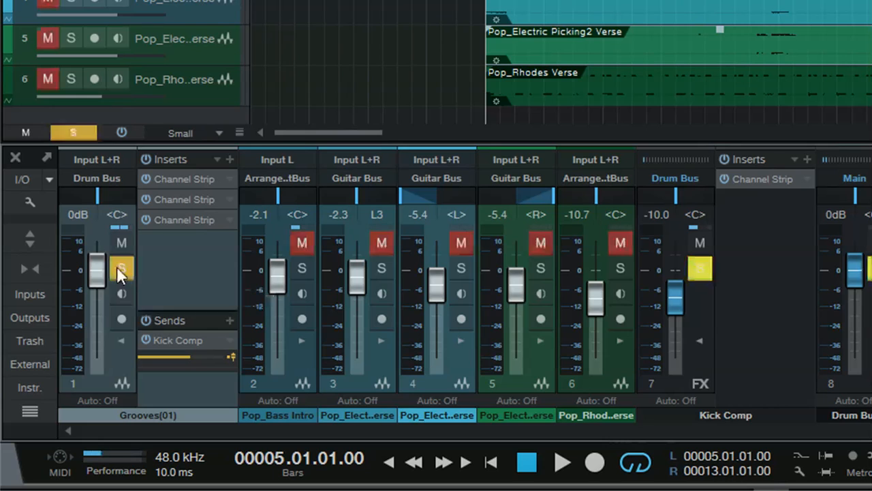
{"action": "left_click", "coordinate": [121, 267]}
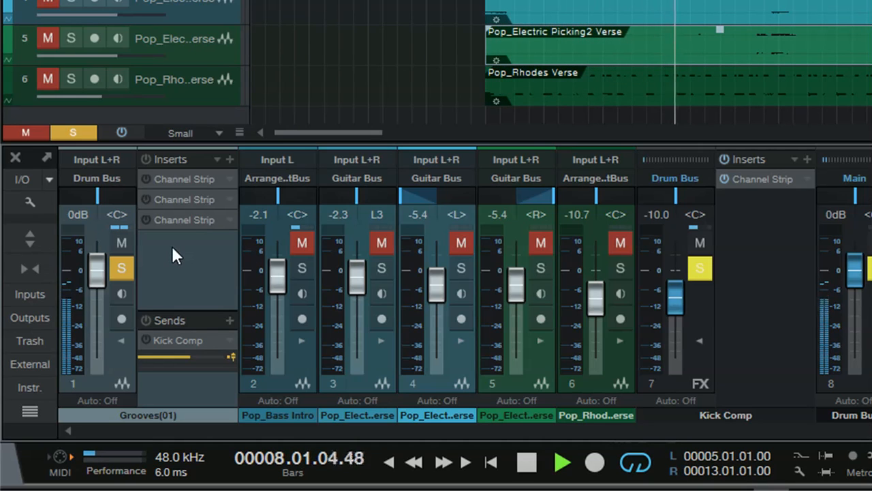
{"action": "mouse_move", "coordinate": [150, 166]}
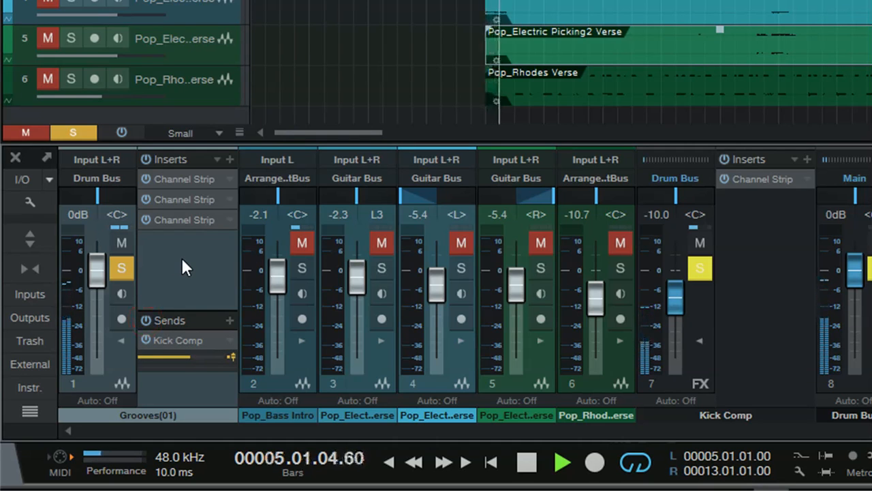
{"action": "left_click", "coordinate": [561, 463]}
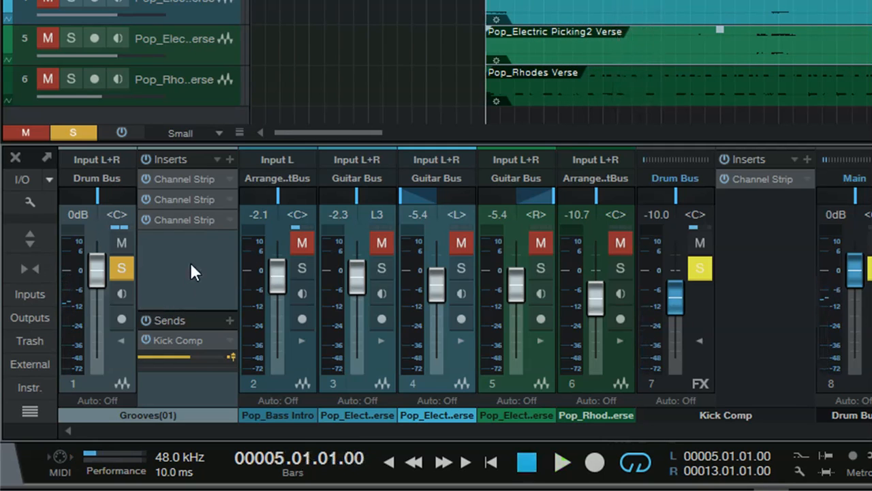
{"action": "mouse_move", "coordinate": [179, 188]}
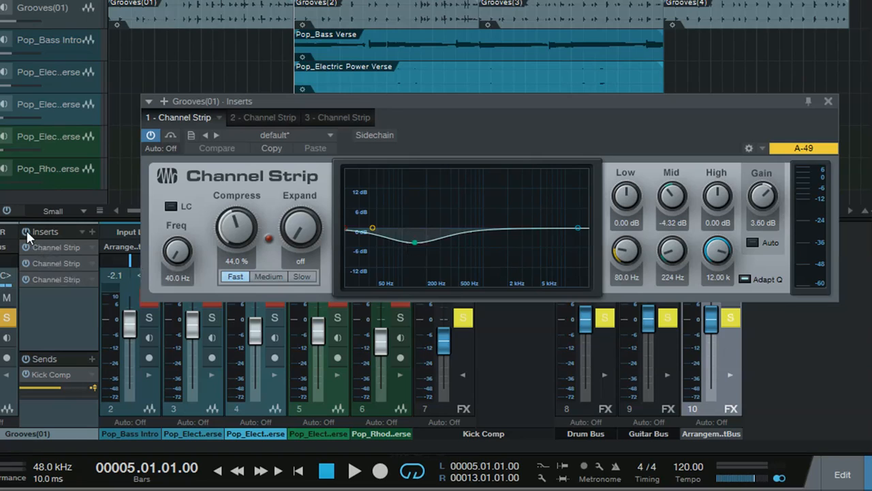
{"action": "mouse_move", "coordinate": [27, 326]}
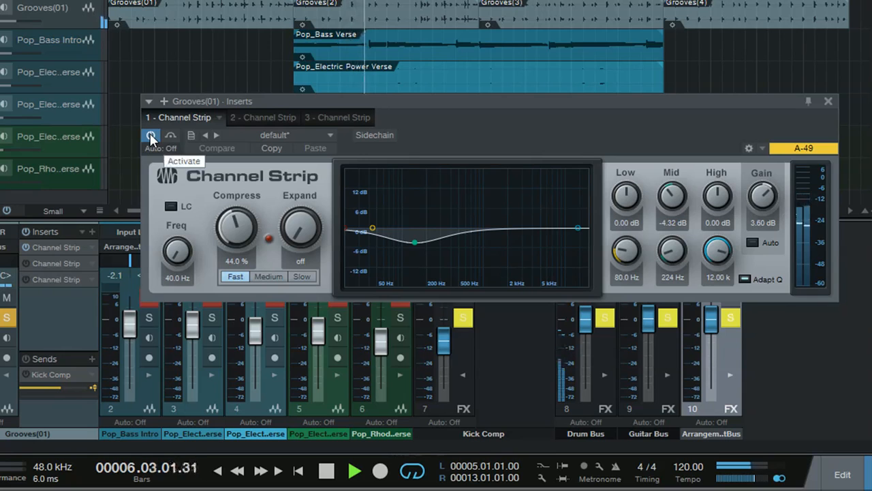
Step: Bypass the first Channel Strip to compare, then show the second and switch it back on
{"action": "left_click", "coordinate": [150, 135]}
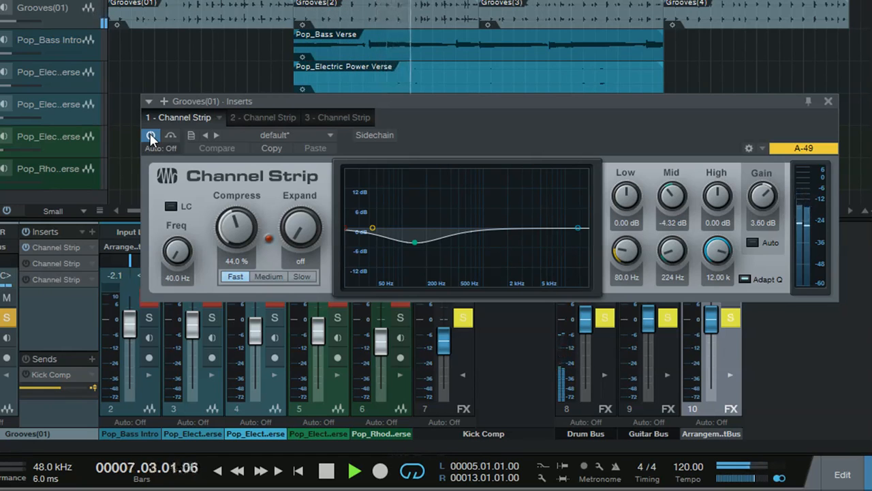
{"action": "mouse_move", "coordinate": [762, 204]}
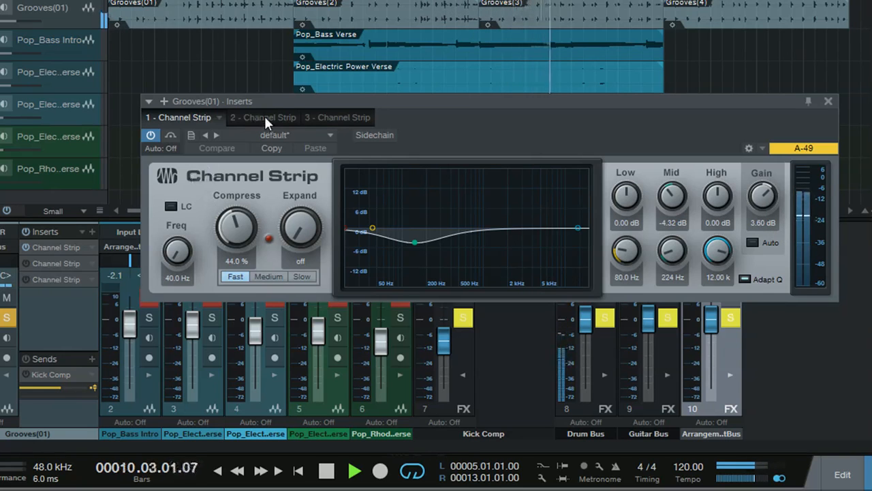
{"action": "left_click", "coordinate": [262, 118]}
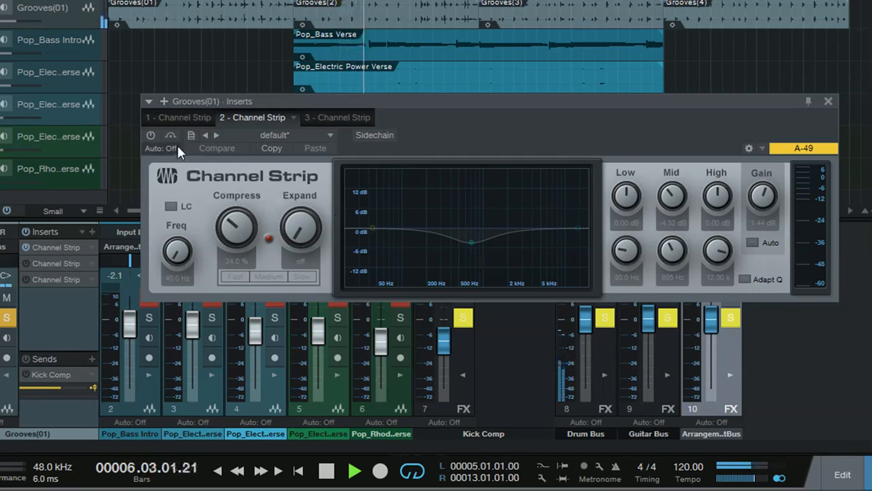
{"action": "left_click", "coordinate": [150, 135]}
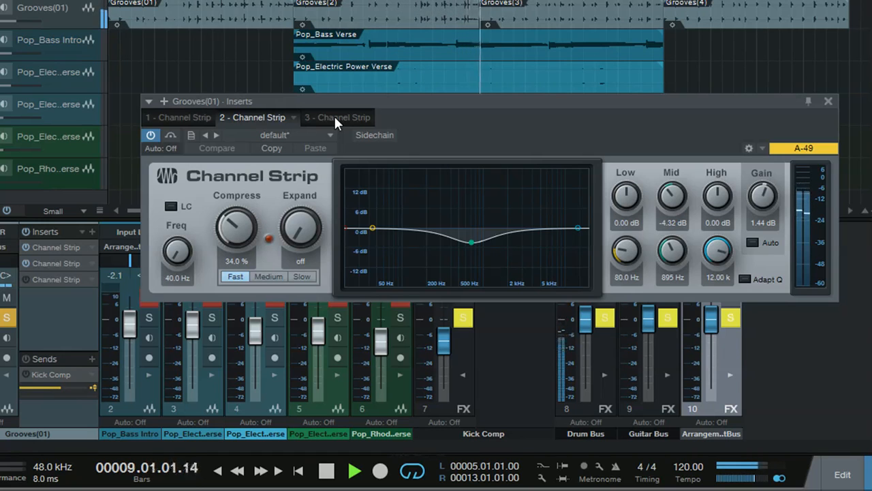
Step: Flip through the first, second and third Channel Strips, ending on the third's 18% slow compression and 3.60 dB high boost
{"action": "left_click", "coordinate": [332, 117]}
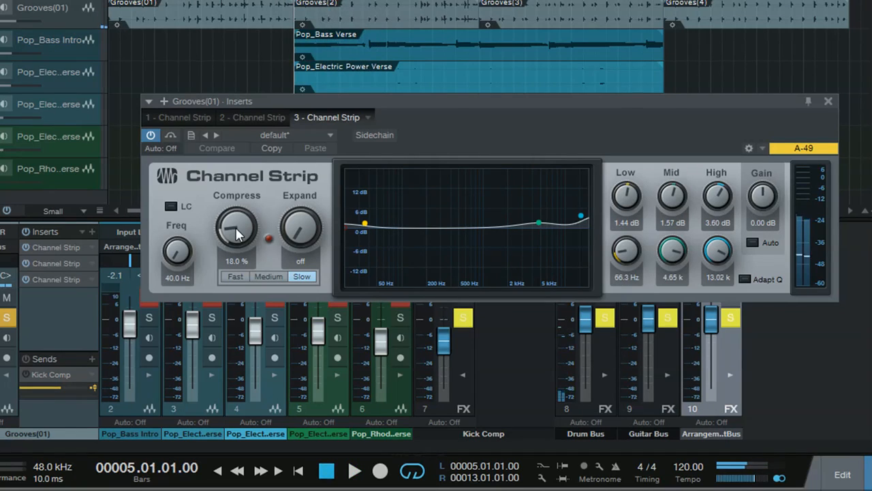
{"action": "mouse_move", "coordinate": [44, 303]}
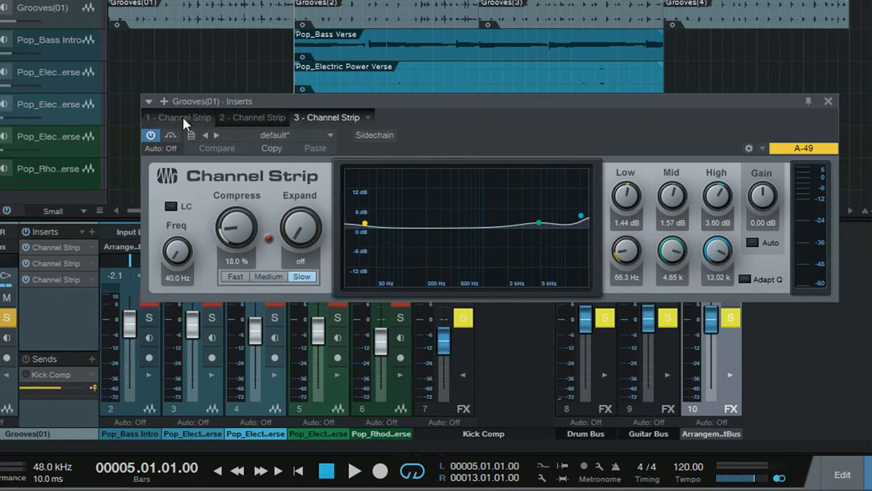
{"action": "left_click", "coordinate": [179, 117]}
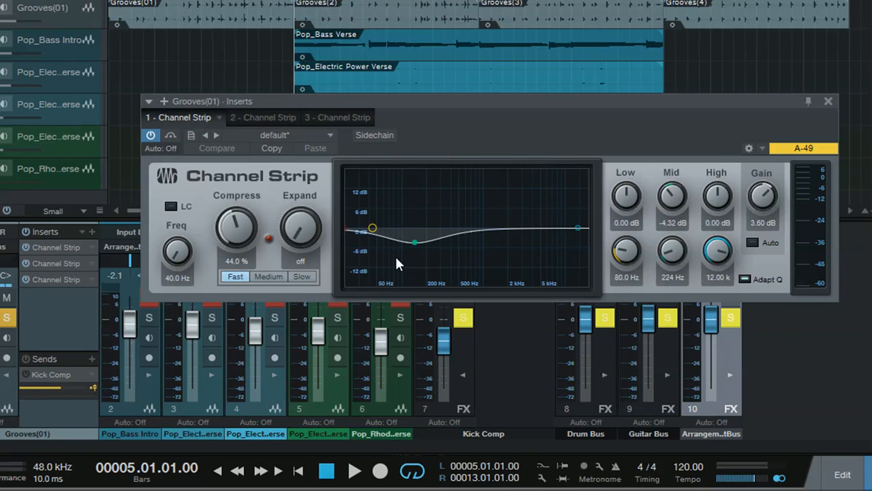
{"action": "left_click", "coordinate": [262, 118]}
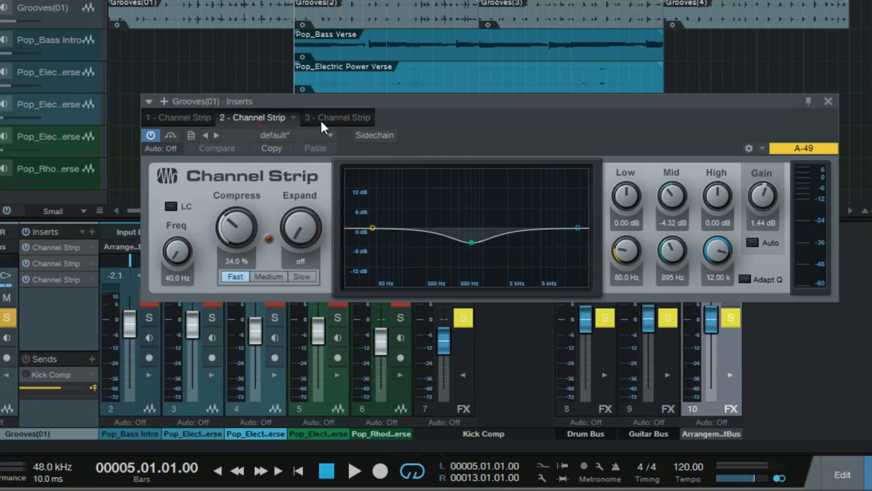
{"action": "left_click", "coordinate": [332, 117]}
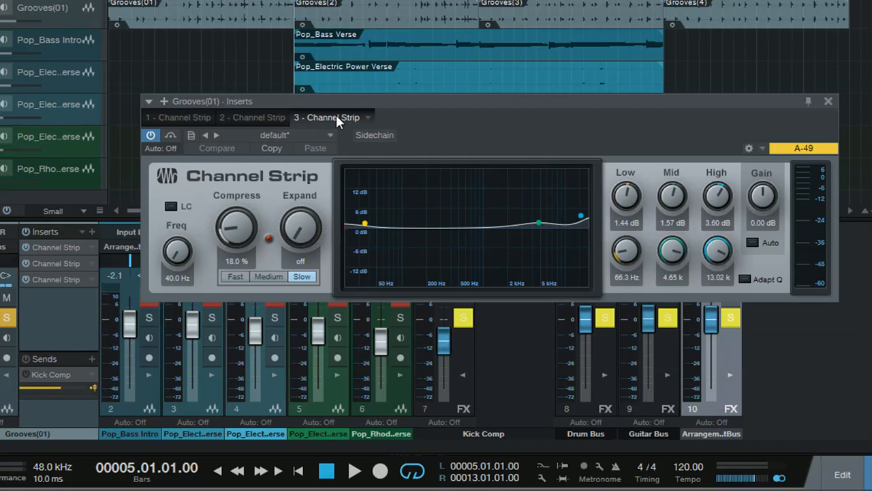
{"action": "mouse_move", "coordinate": [780, 136]}
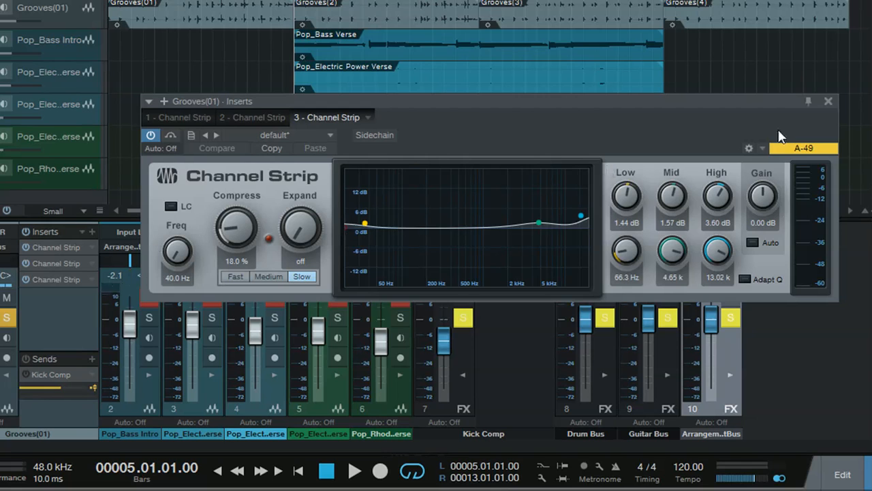
Step: Close the Grooves(01) Inserts window to return to the mixer
{"action": "left_click", "coordinate": [829, 101]}
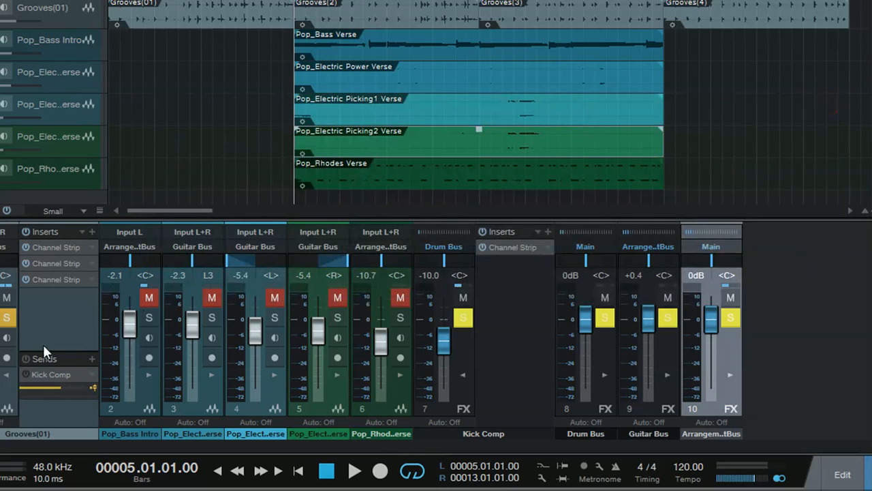
{"action": "mouse_move", "coordinate": [93, 394]}
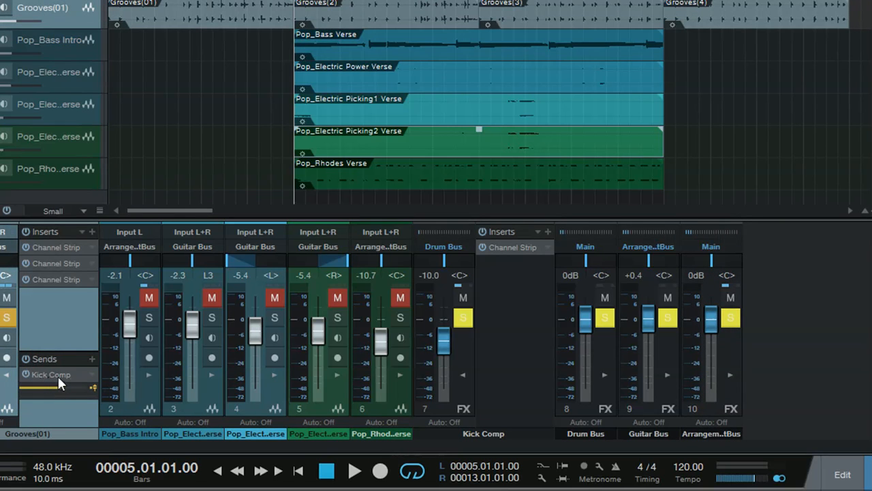
{"action": "mouse_move", "coordinate": [501, 388]}
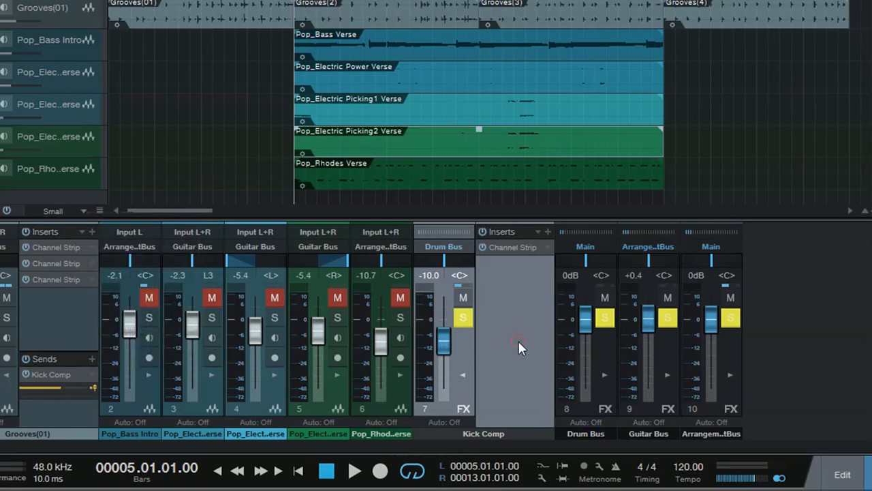
{"action": "mouse_move", "coordinate": [507, 316]}
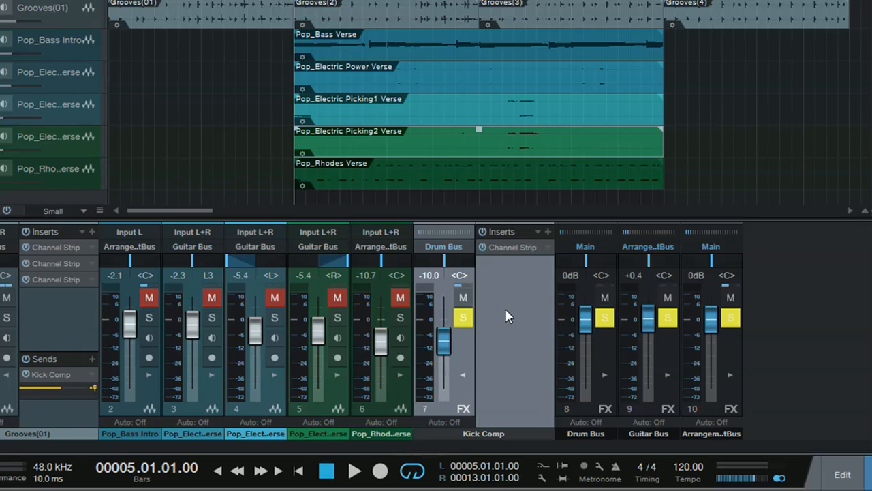
Step: Show the Kick Comp FX channel's Channel Strip and sweep its compression knob back to 100%
{"action": "left_click", "coordinate": [512, 246]}
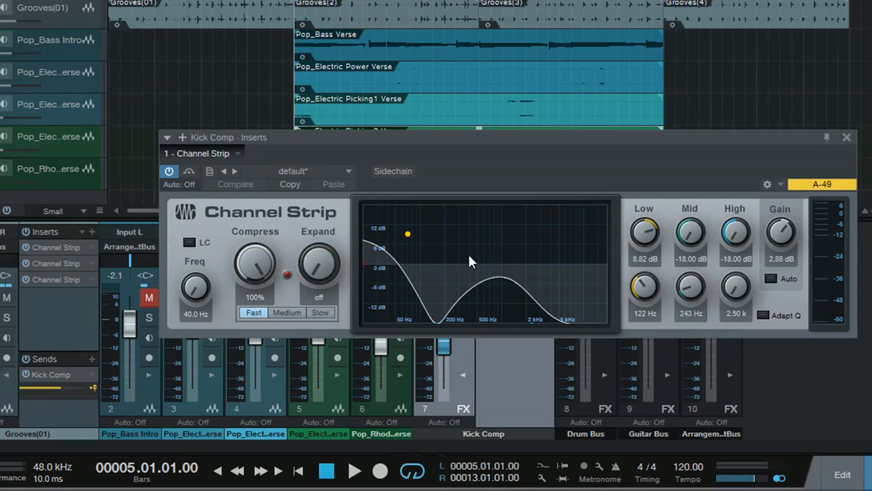
{"action": "mouse_move", "coordinate": [384, 256]}
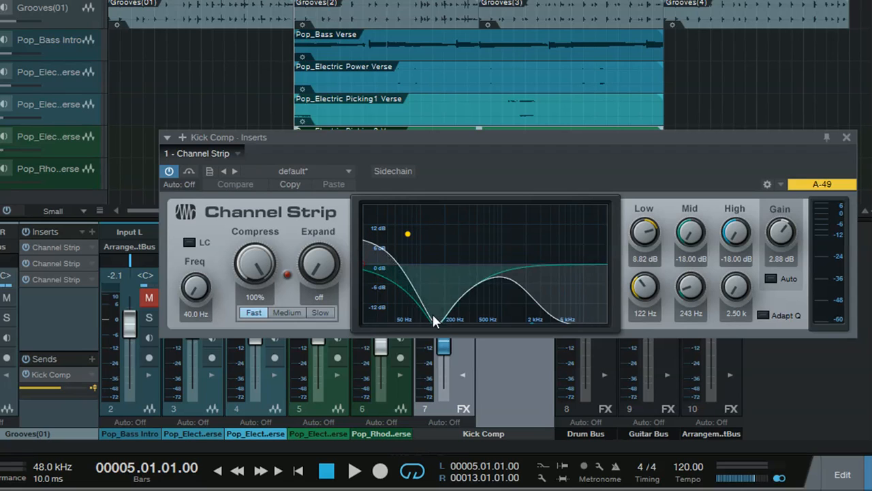
{"action": "left_click_drag", "start_coordinate": [437, 324], "coordinate": [525, 297]}
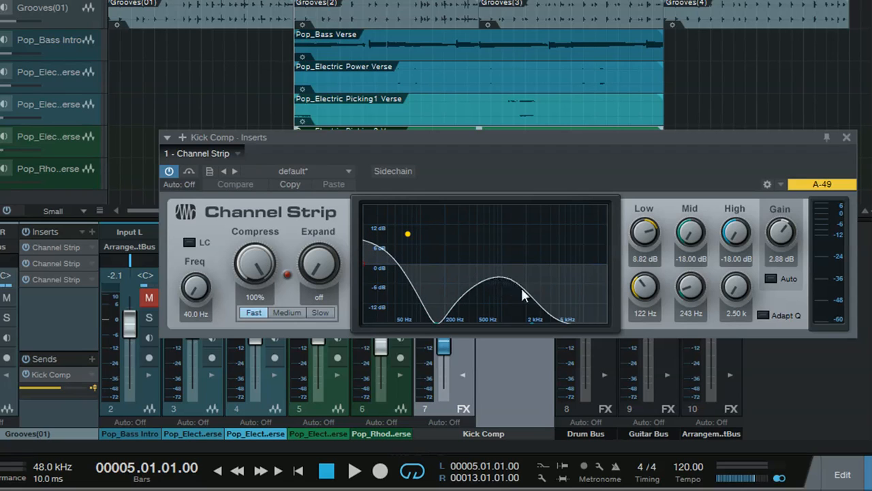
{"action": "mouse_move", "coordinate": [561, 325]}
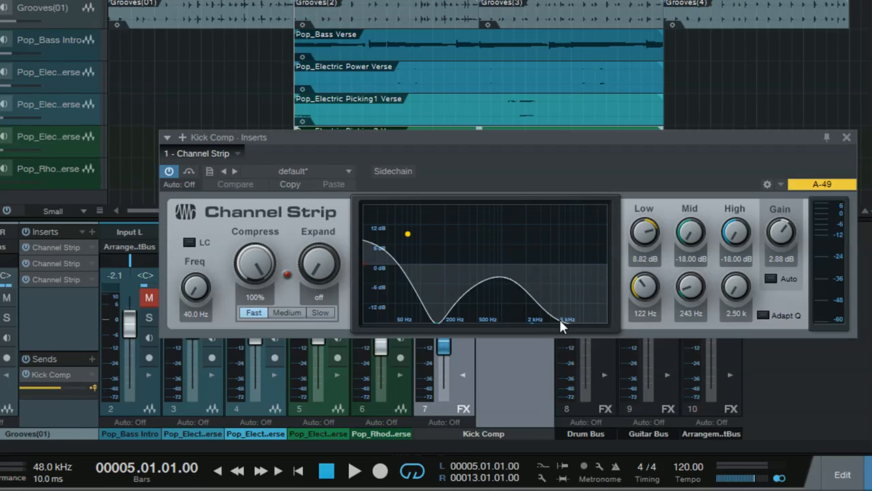
{"action": "left_click_drag", "start_coordinate": [559, 326], "coordinate": [443, 322]}
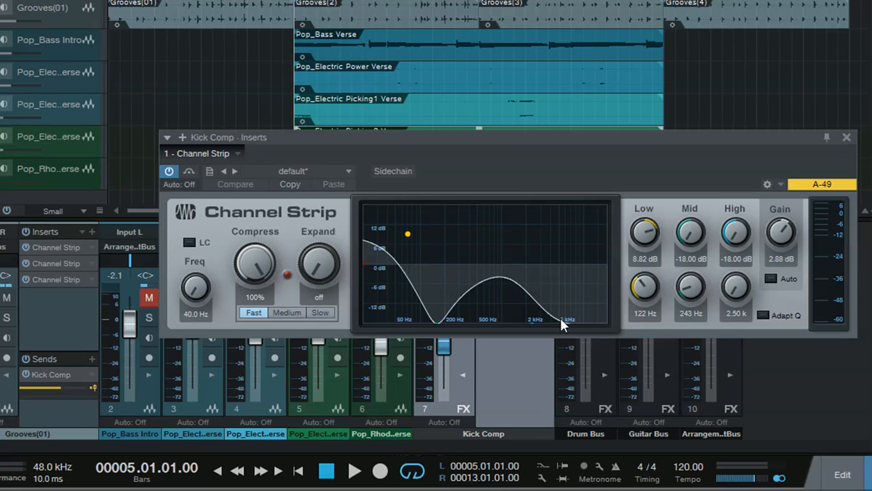
{"action": "mouse_move", "coordinate": [19, 300]}
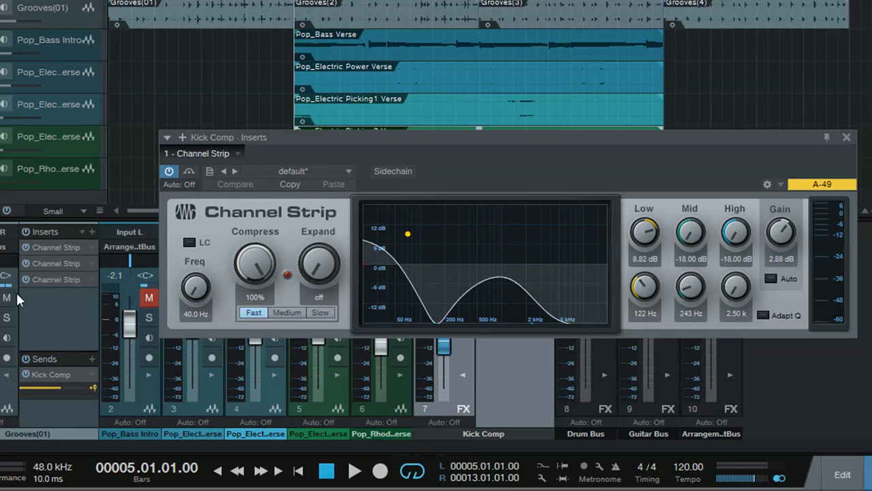
{"action": "mouse_move", "coordinate": [534, 152]}
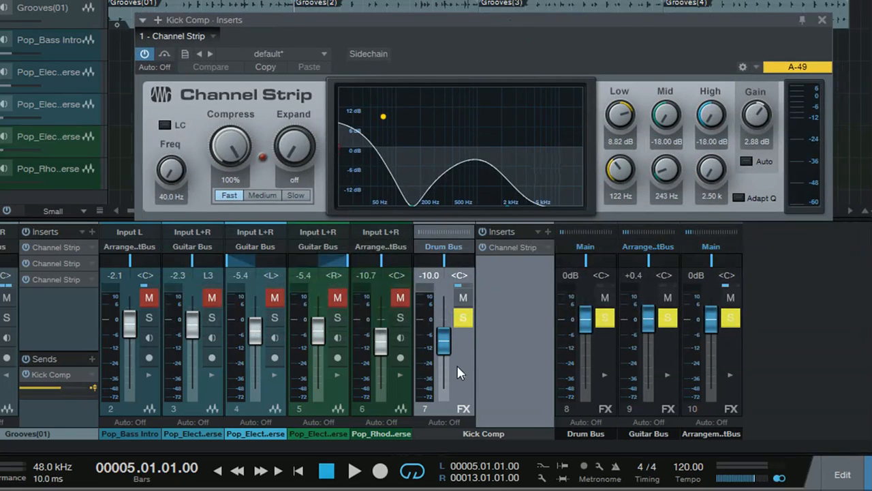
{"action": "left_click", "coordinate": [354, 470]}
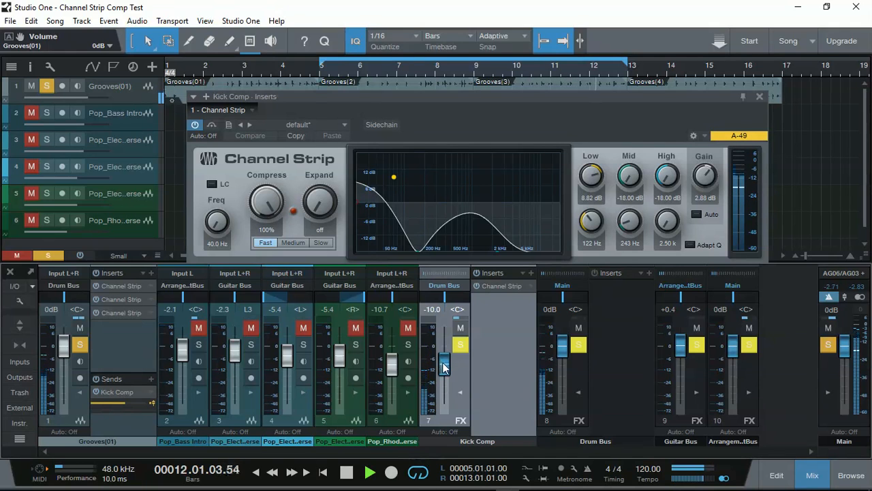
Step: Sweep the Kick Comp fader from above unity to near silence, settle at -10 dB and unmute the channel
{"action": "left_click_drag", "start_coordinate": [444, 368], "coordinate": [444, 343]}
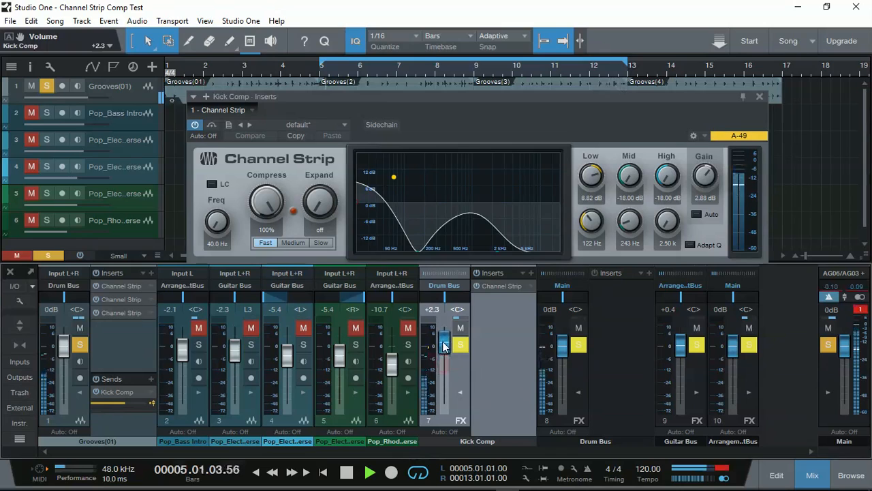
{"action": "left_click_drag", "start_coordinate": [444, 348], "coordinate": [445, 339]}
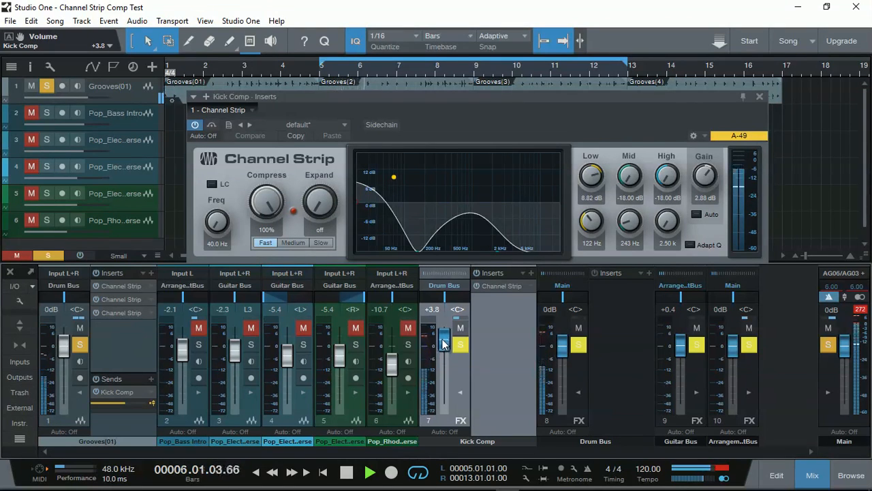
{"action": "left_click_drag", "start_coordinate": [443, 343], "coordinate": [443, 357]}
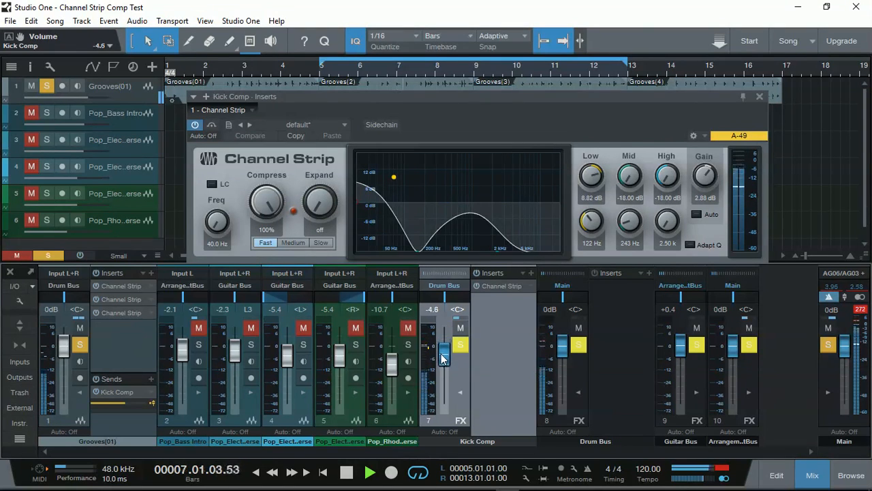
{"action": "left_click_drag", "start_coordinate": [443, 355], "coordinate": [443, 393]}
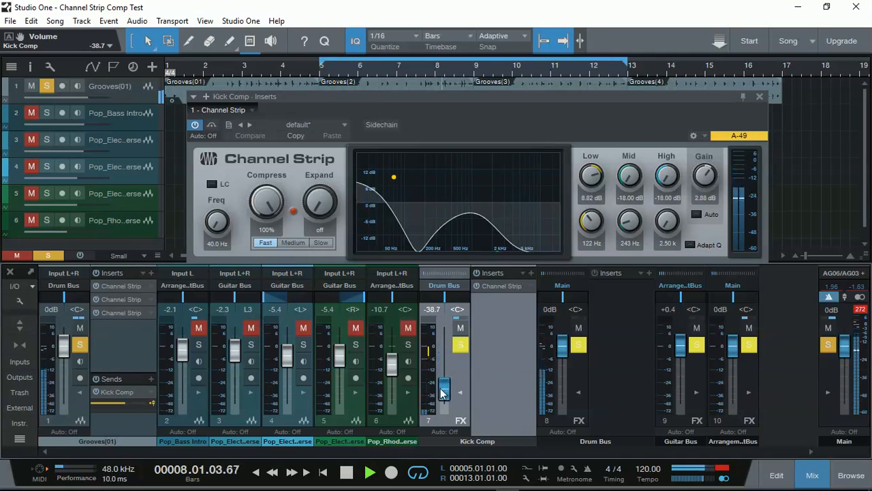
{"action": "left_click_drag", "start_coordinate": [444, 393], "coordinate": [444, 365]}
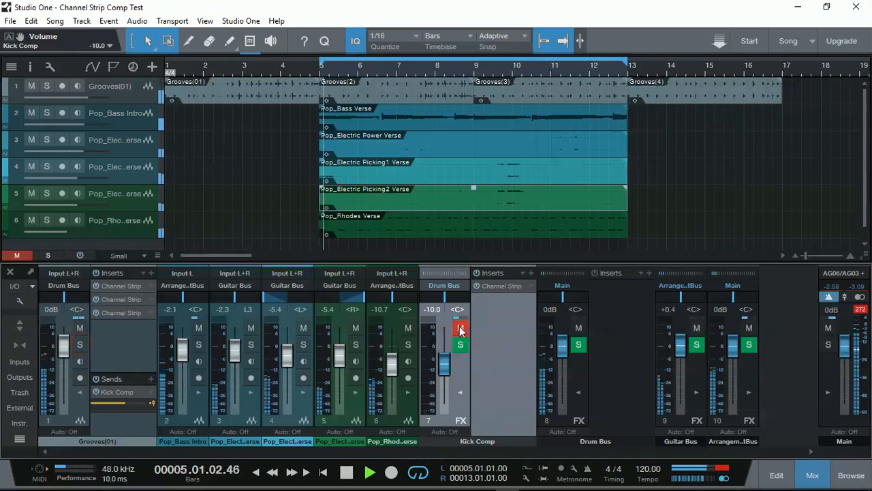
{"action": "left_click", "coordinate": [461, 327]}
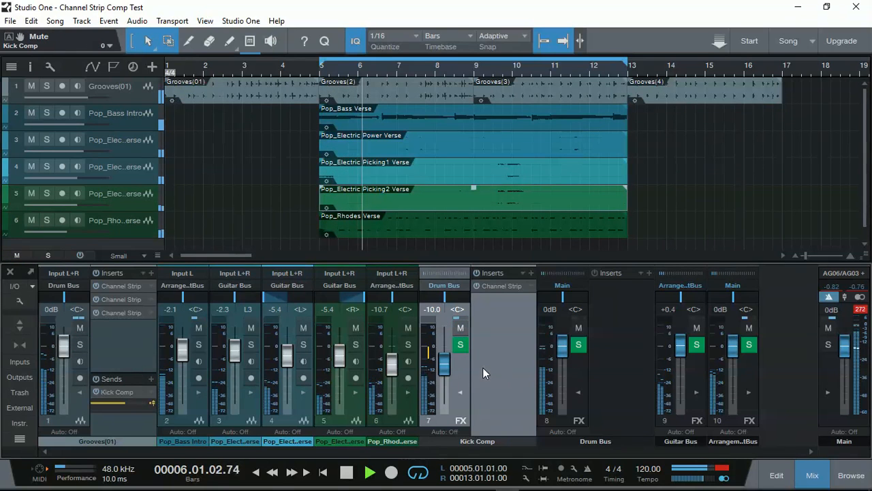